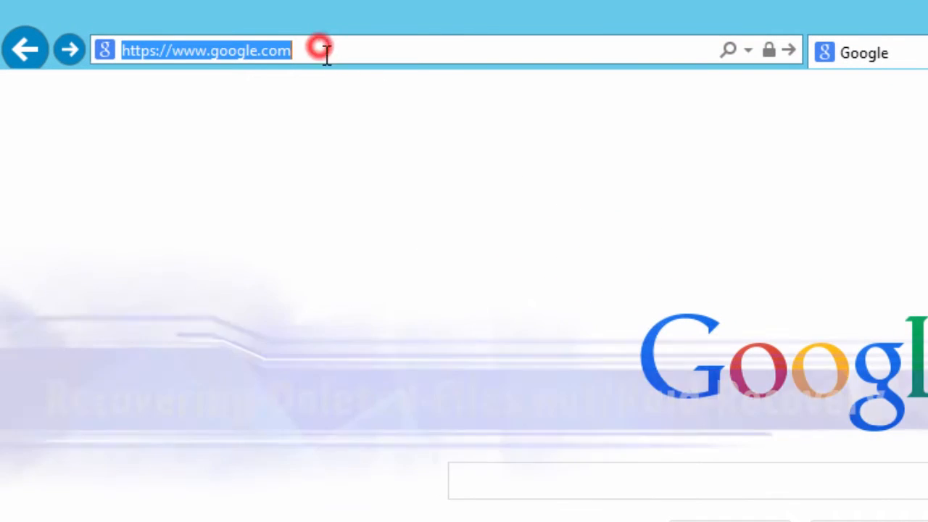
Step: Load recovering-deleted-files.net's raid-recovery page past the security warning and start the installer download
{"action": "type", "text": "recovering-deleted-files.net/"}
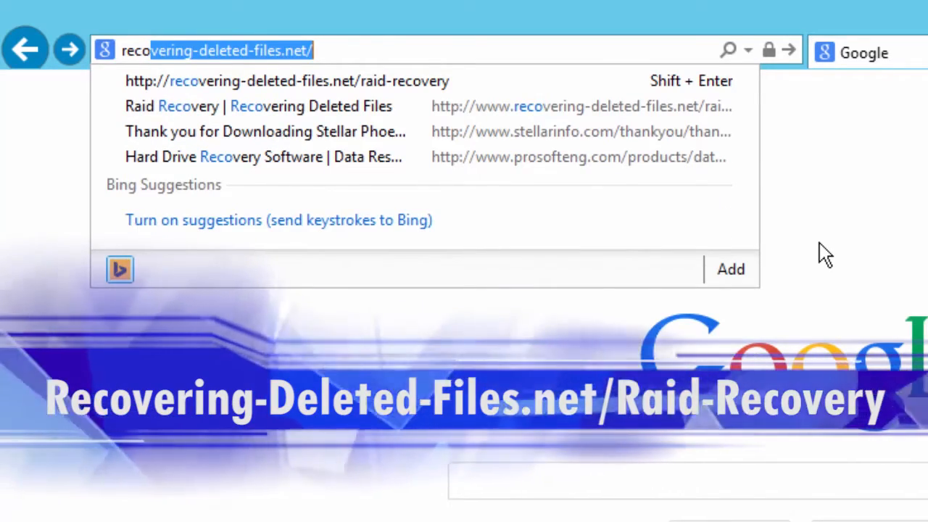
{"action": "left_click", "coordinate": [287, 81]}
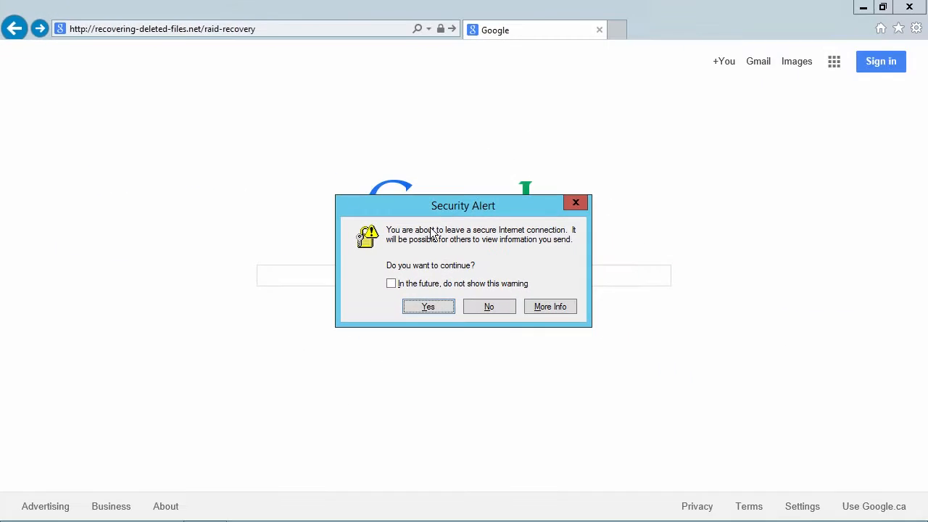
{"action": "left_click", "coordinate": [427, 306]}
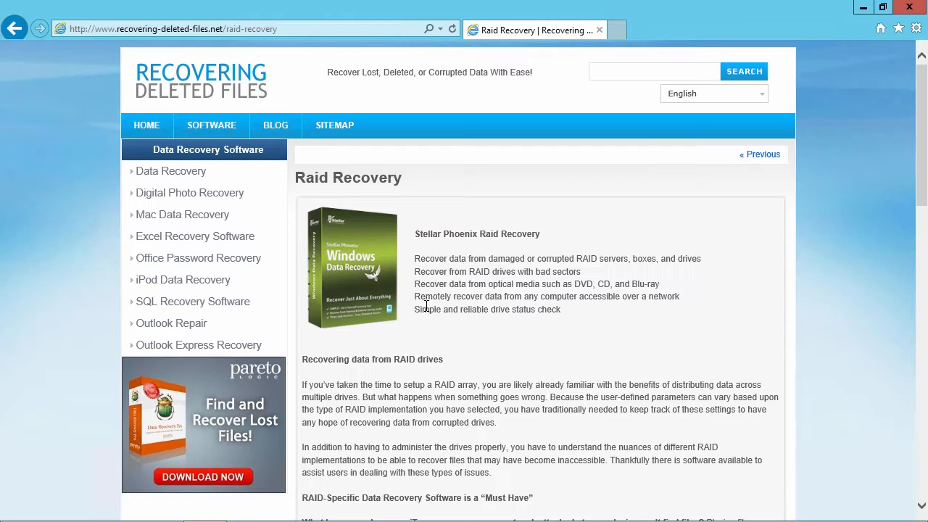
{"action": "scroll", "scroll_direction": "down", "scroll_amount": 3}
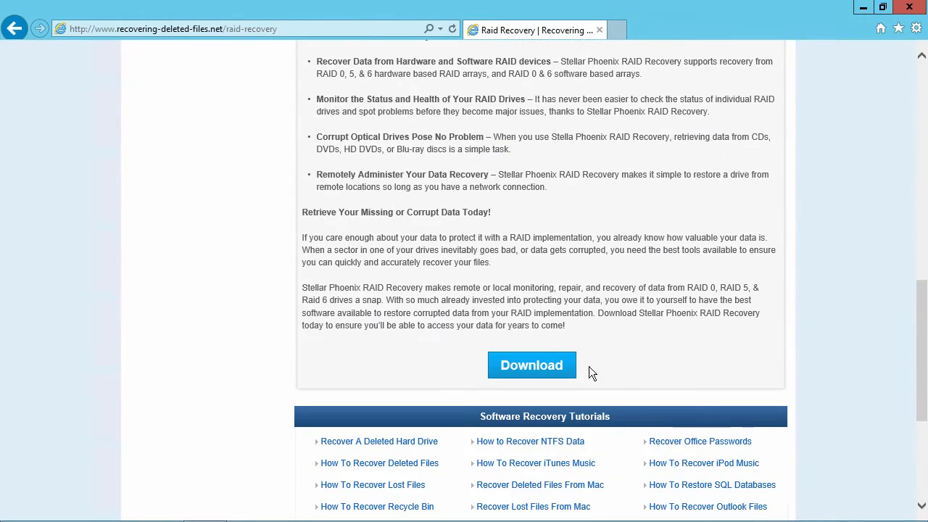
{"action": "left_click", "coordinate": [531, 366]}
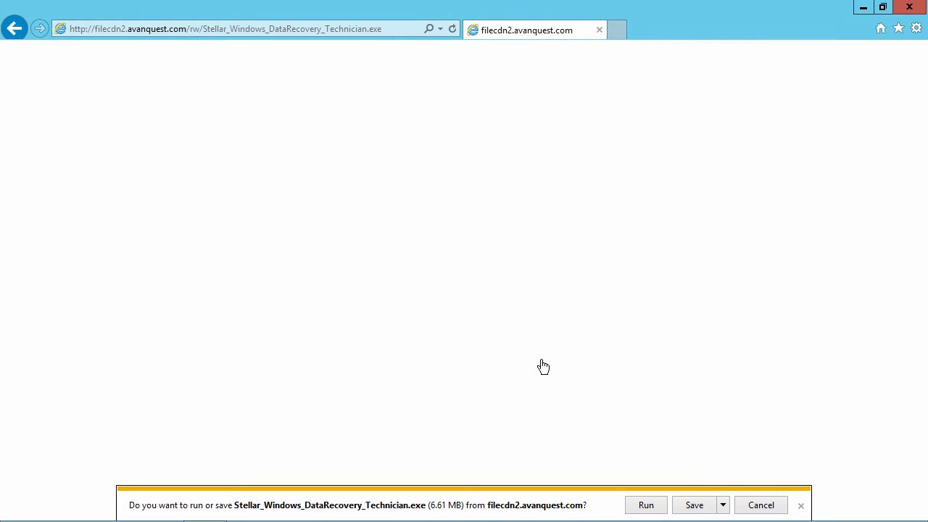
Step: Run the downloaded installer so Windows Data Recovery shows its recovery-type menu
{"action": "left_click", "coordinate": [722, 504]}
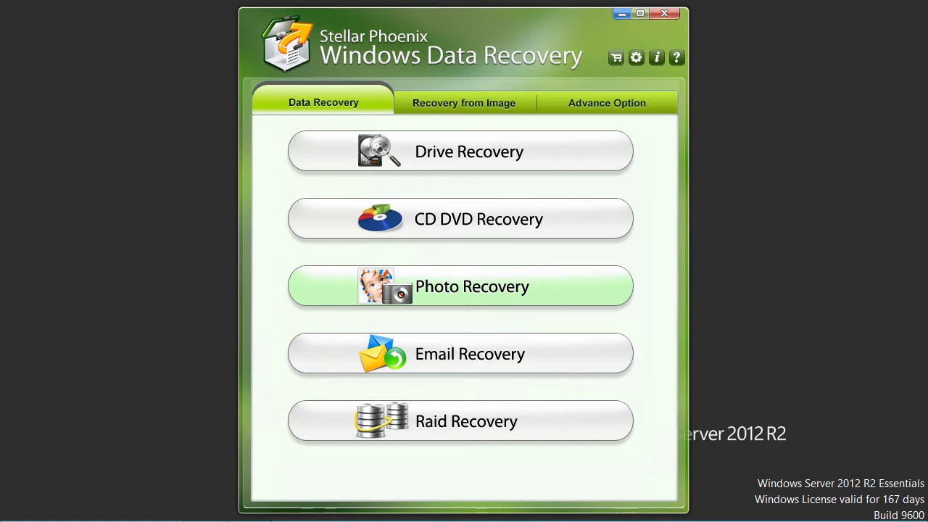
{"action": "mouse_move", "coordinate": [800, 369]}
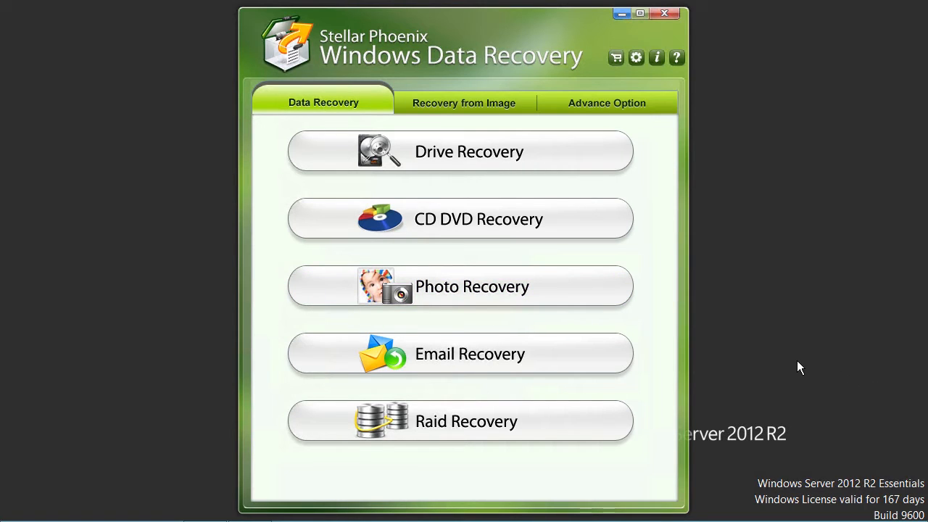
{"action": "mouse_move", "coordinate": [676, 418]}
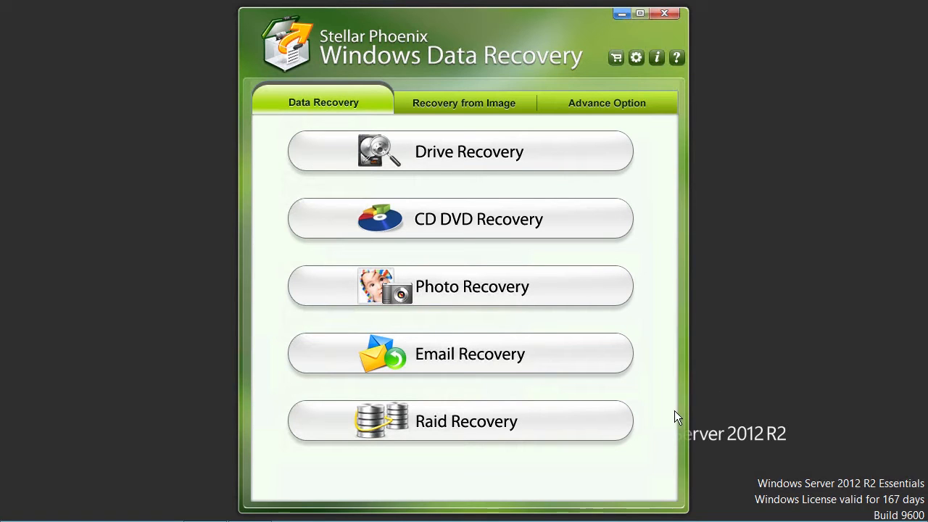
{"action": "mouse_move", "coordinate": [522, 428]}
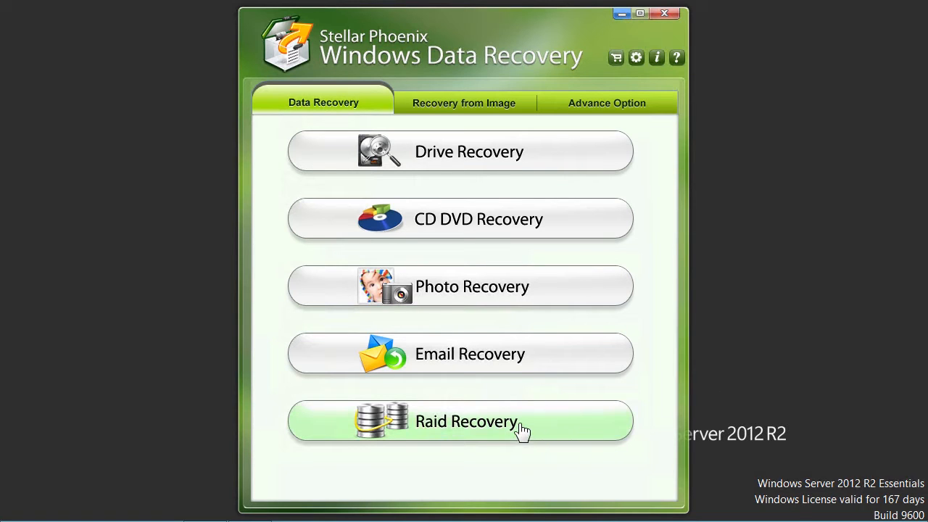
Step: Start Raid Recovery and add Disks 1, 2 and 3 in order to the RAID 5 disk list
{"action": "left_click", "coordinate": [464, 421]}
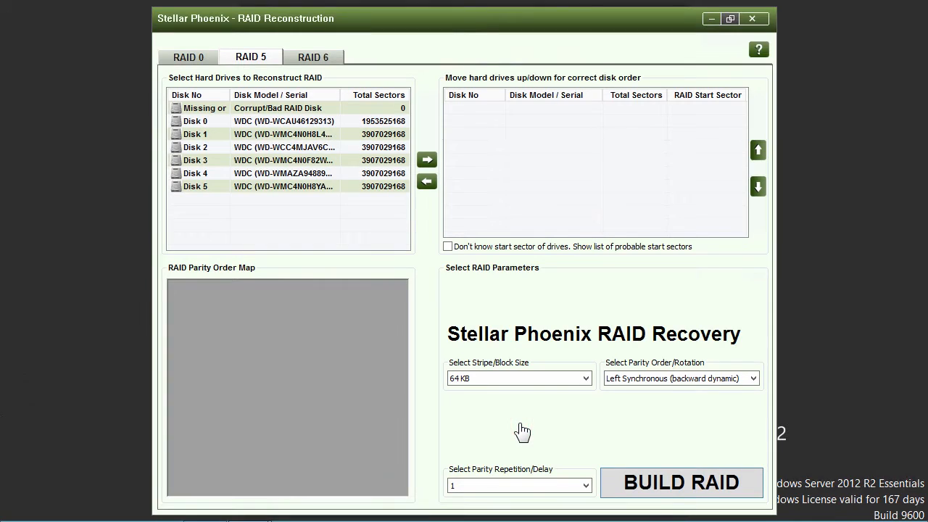
{"action": "mouse_move", "coordinate": [461, 303]}
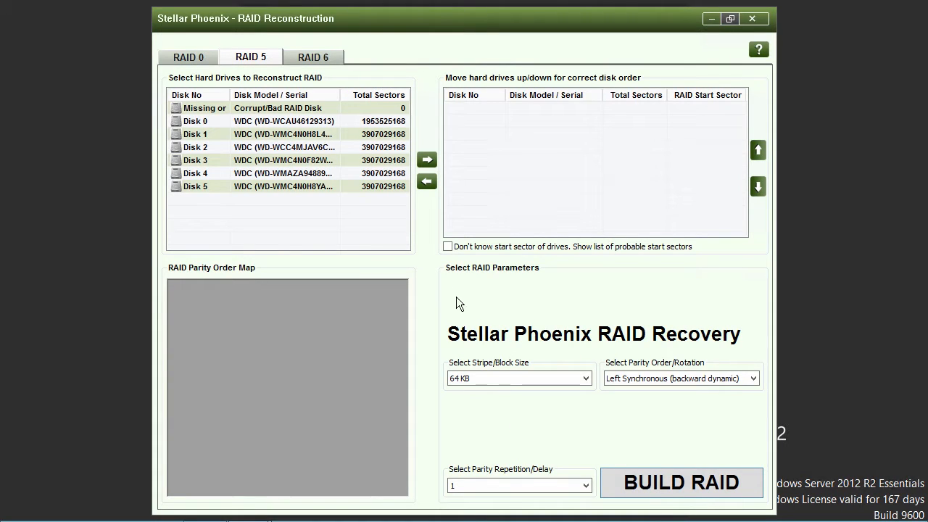
{"action": "left_click", "coordinate": [283, 133]}
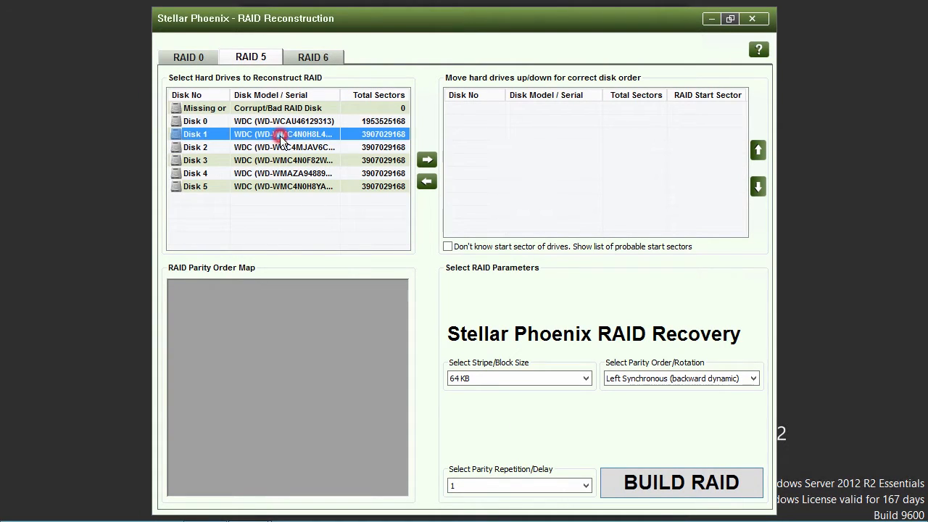
{"action": "mouse_move", "coordinate": [427, 159]}
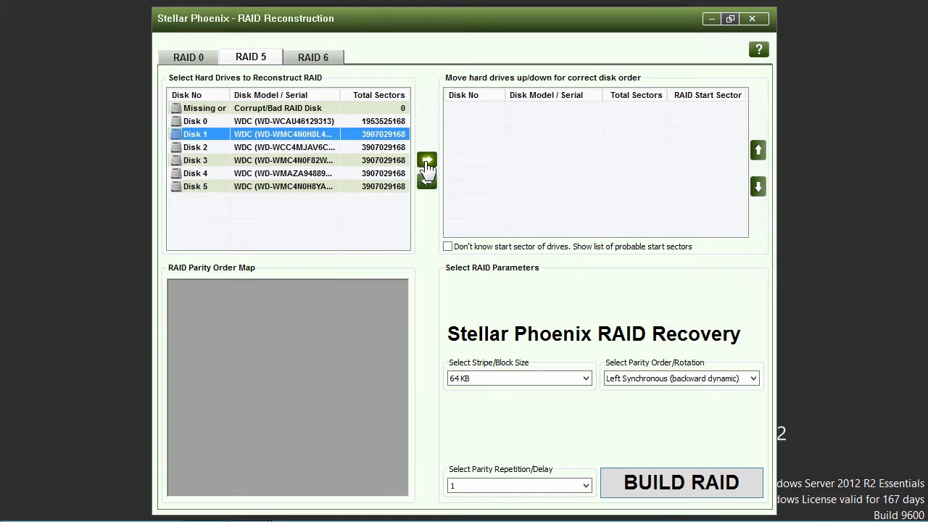
{"action": "left_click", "coordinate": [426, 160]}
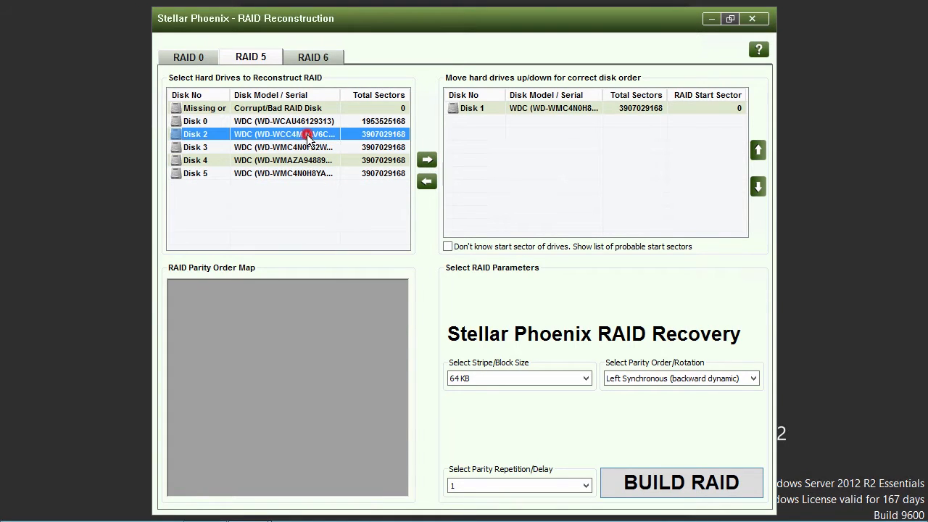
{"action": "left_click", "coordinate": [426, 160]}
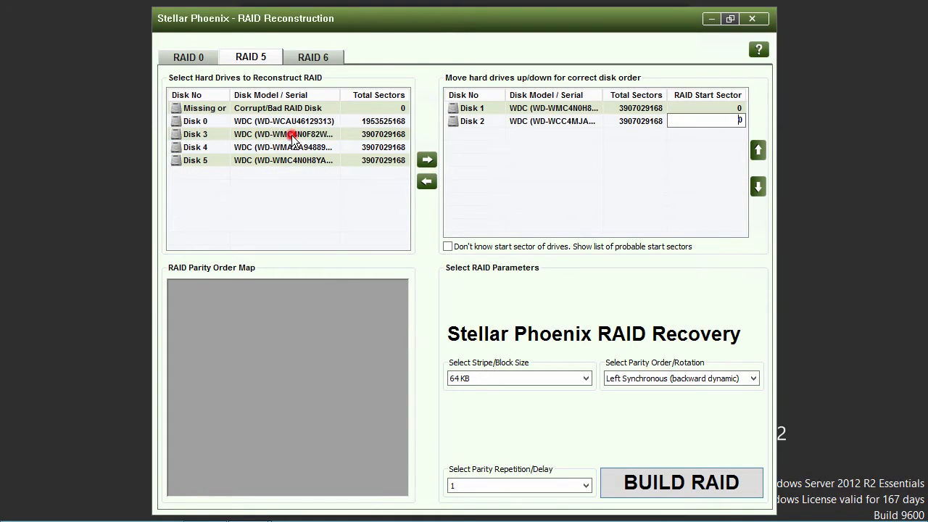
{"action": "left_click", "coordinate": [427, 159]}
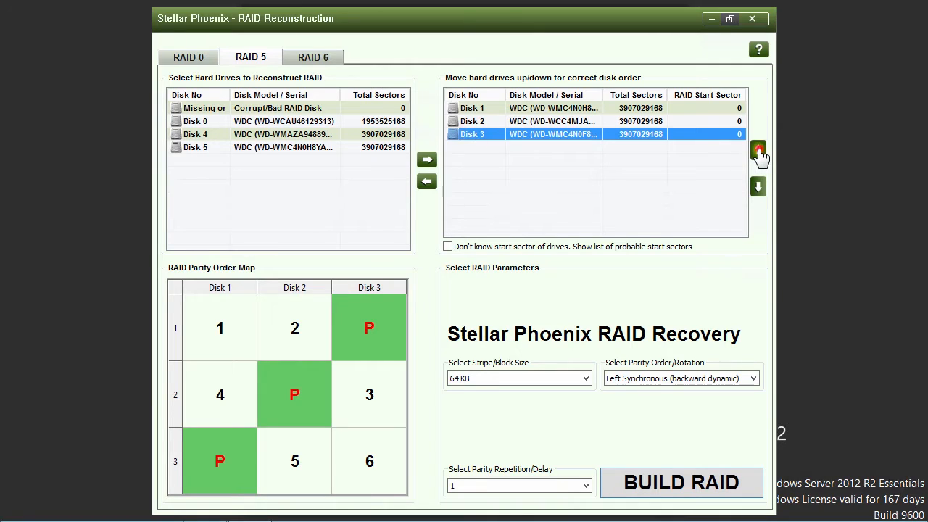
{"action": "mouse_move", "coordinate": [758, 186]}
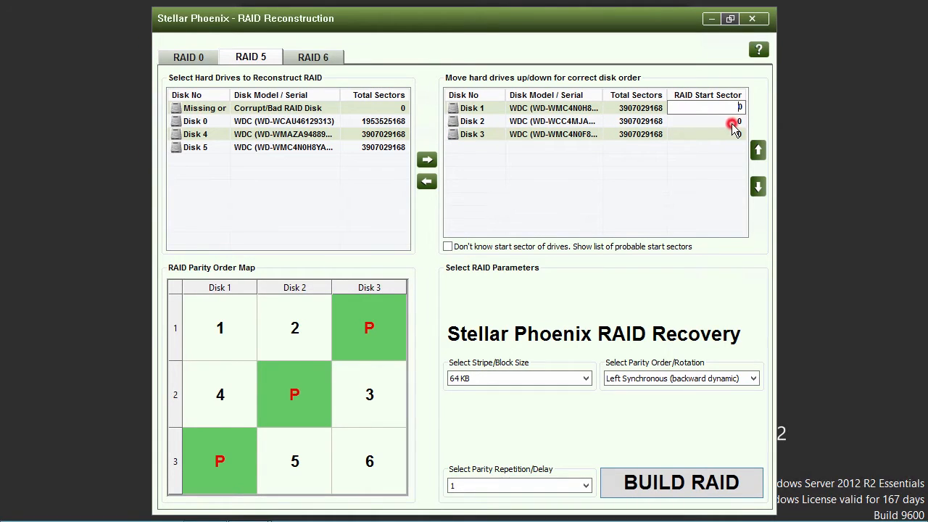
{"action": "left_click", "coordinate": [708, 134]}
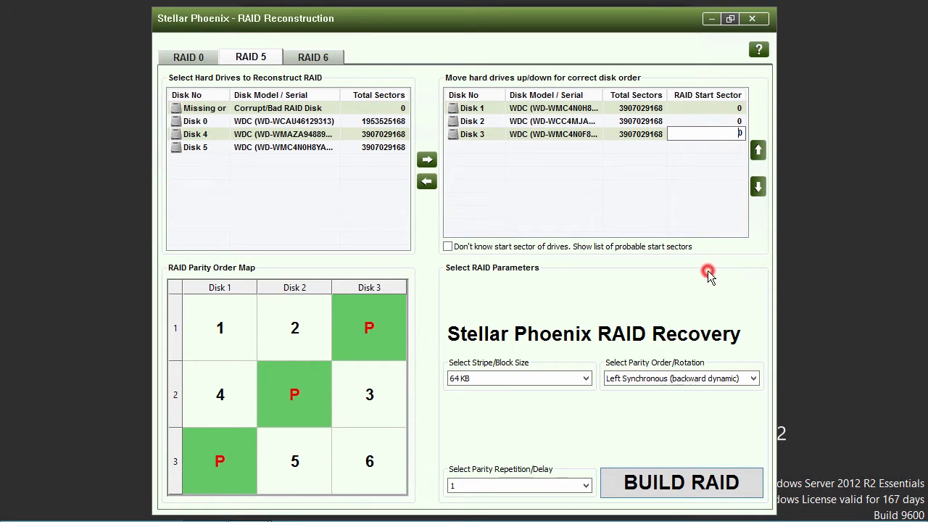
{"action": "mouse_move", "coordinate": [533, 259]}
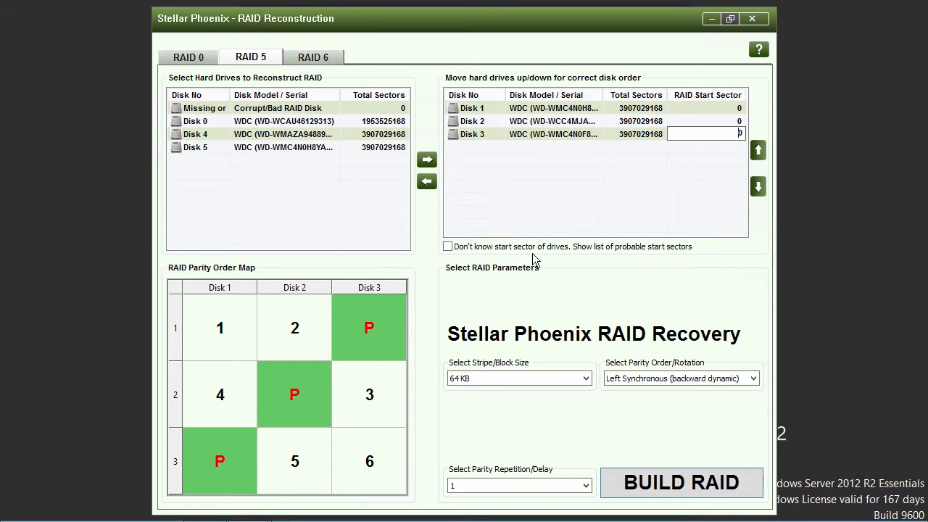
{"action": "mouse_move", "coordinate": [467, 259]}
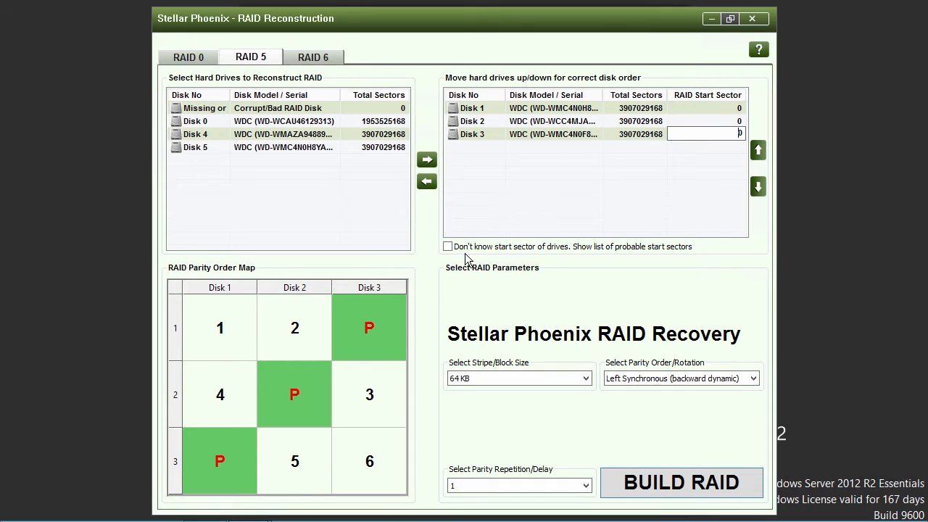
{"action": "left_click", "coordinate": [448, 246]}
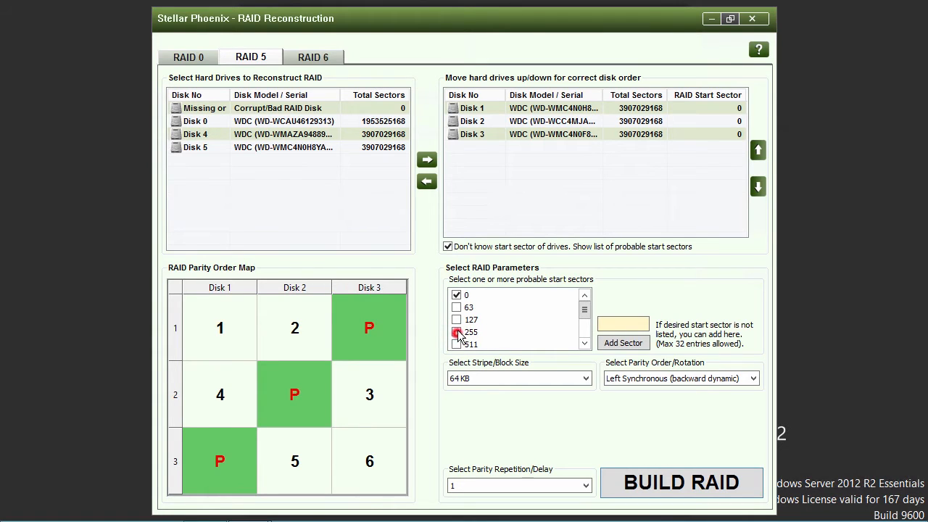
{"action": "left_click", "coordinate": [448, 247]}
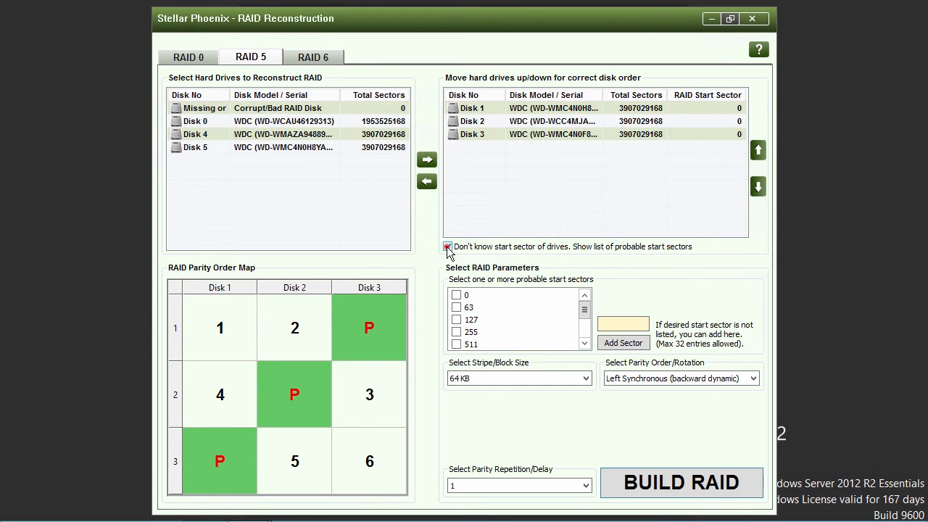
{"action": "left_click", "coordinate": [448, 246]}
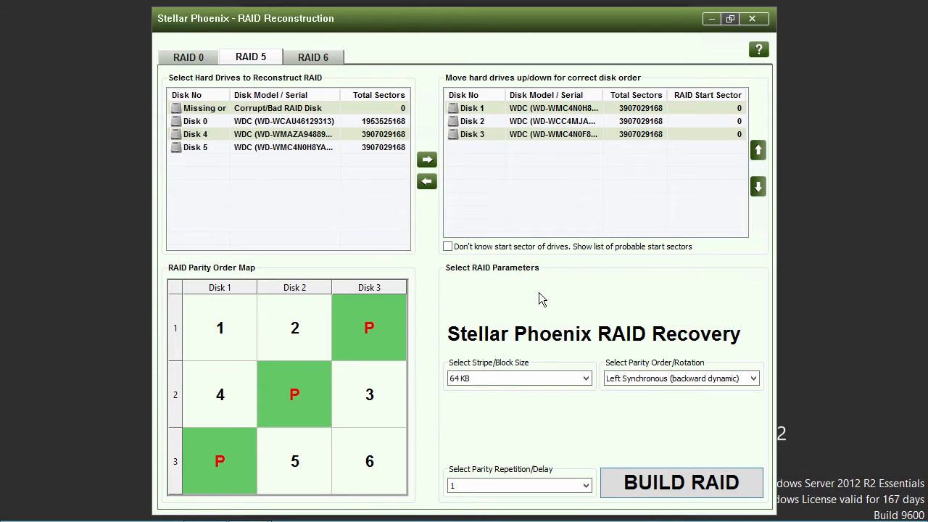
{"action": "left_click", "coordinate": [585, 377]}
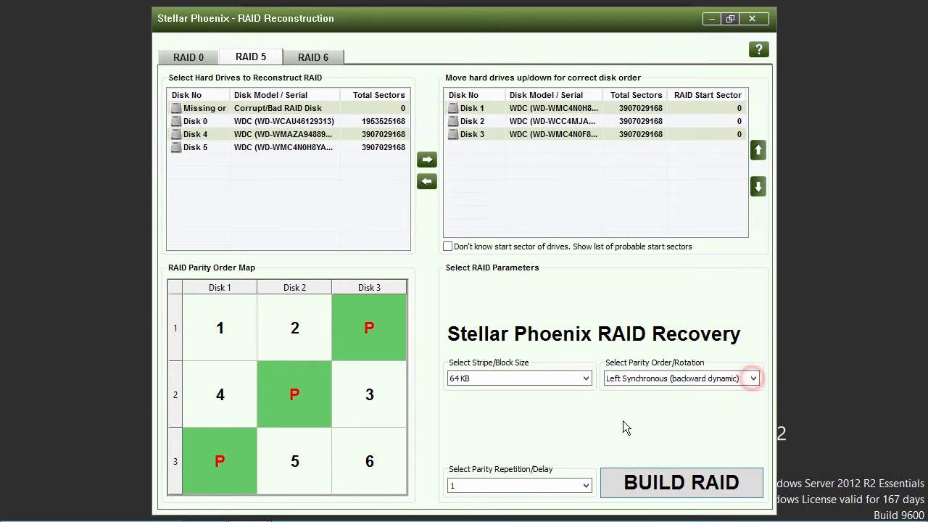
Step: Build the RAID 5 array, select the one volume found and show its volume list
{"action": "left_click", "coordinate": [585, 485]}
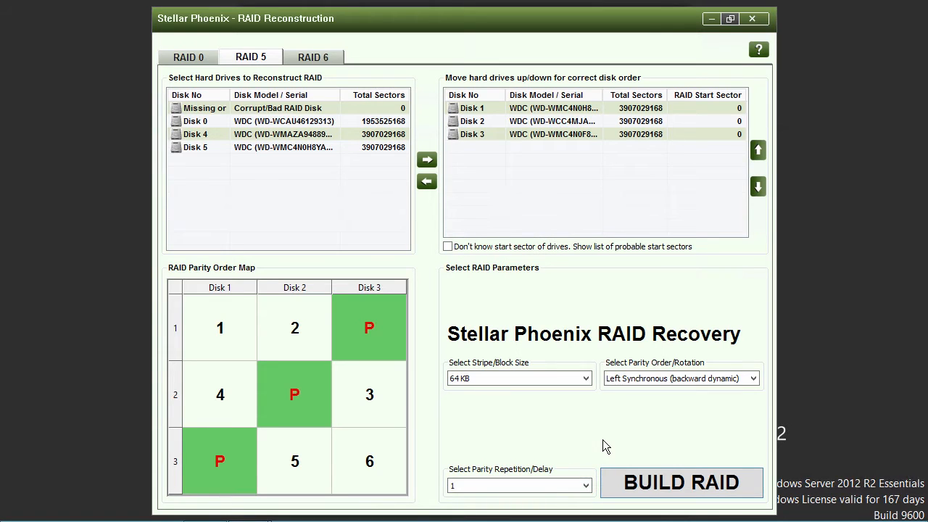
{"action": "left_click", "coordinate": [680, 481]}
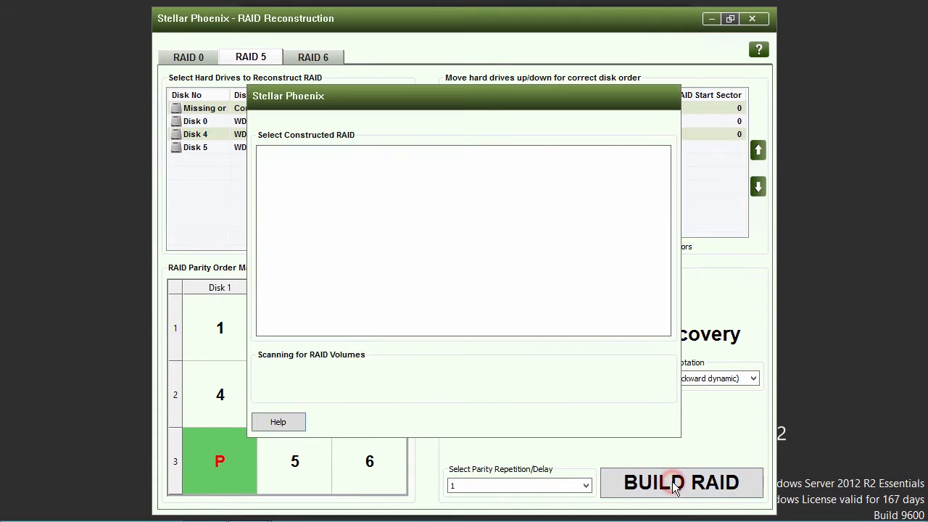
{"action": "left_click", "coordinate": [680, 482]}
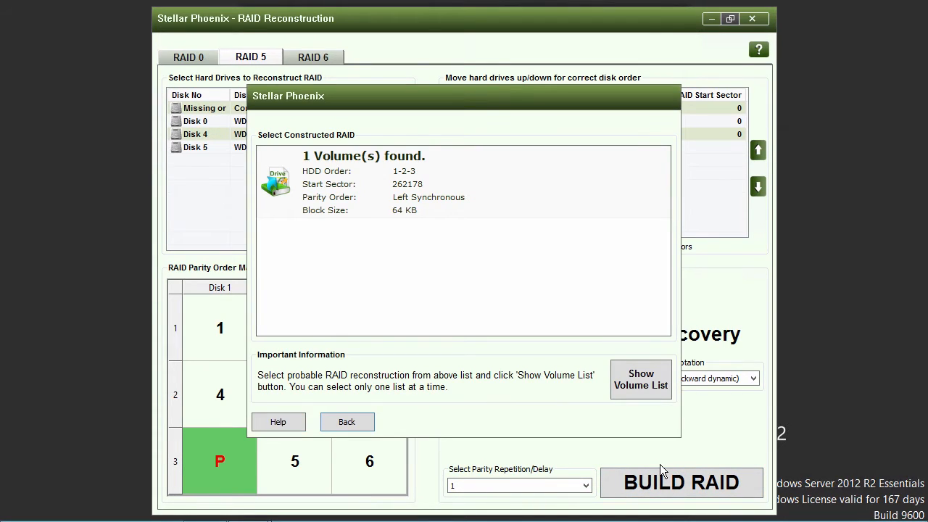
{"action": "mouse_move", "coordinate": [525, 342]}
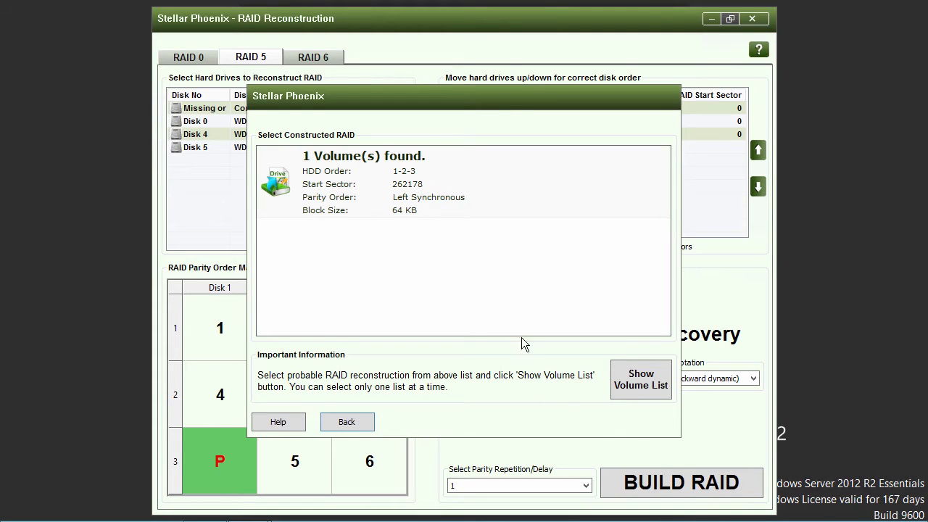
{"action": "left_click", "coordinate": [430, 183]}
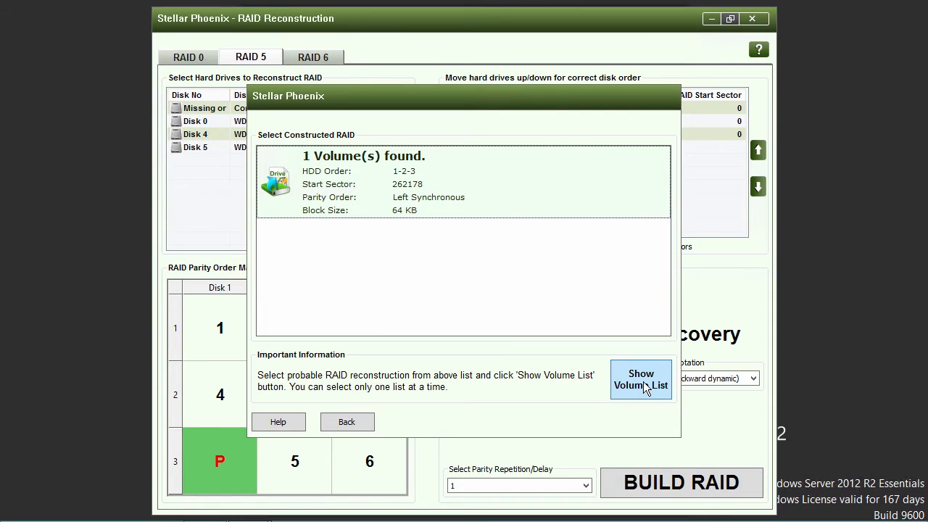
{"action": "left_click", "coordinate": [641, 380]}
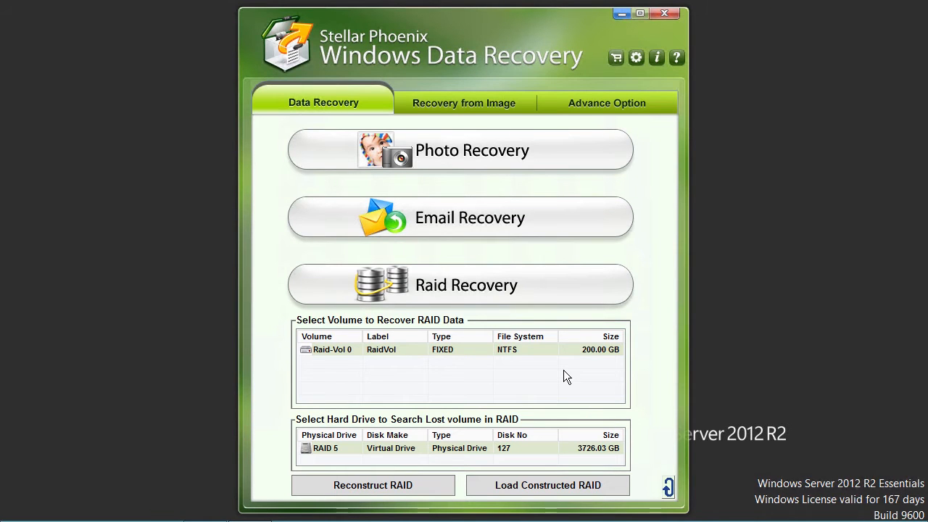
{"action": "mouse_move", "coordinate": [544, 457]}
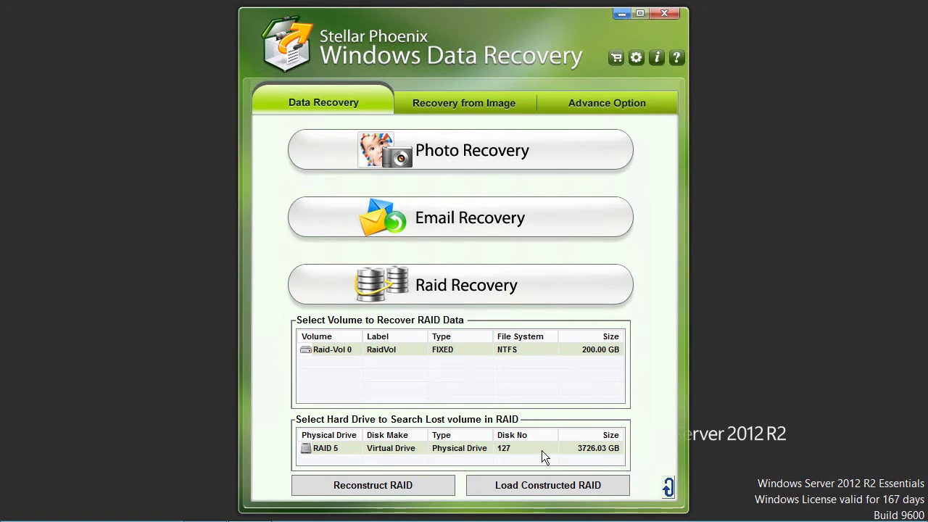
{"action": "mouse_move", "coordinate": [545, 386]}
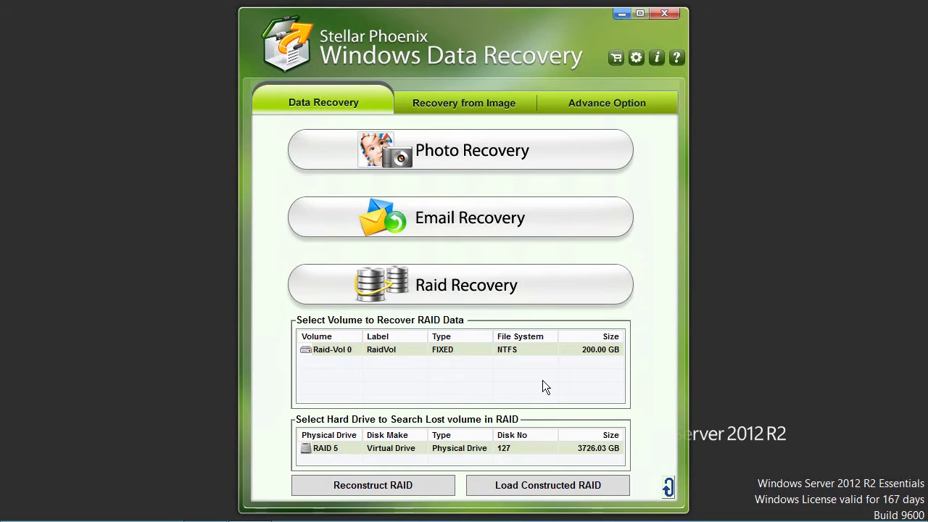
{"action": "mouse_move", "coordinate": [391, 400]}
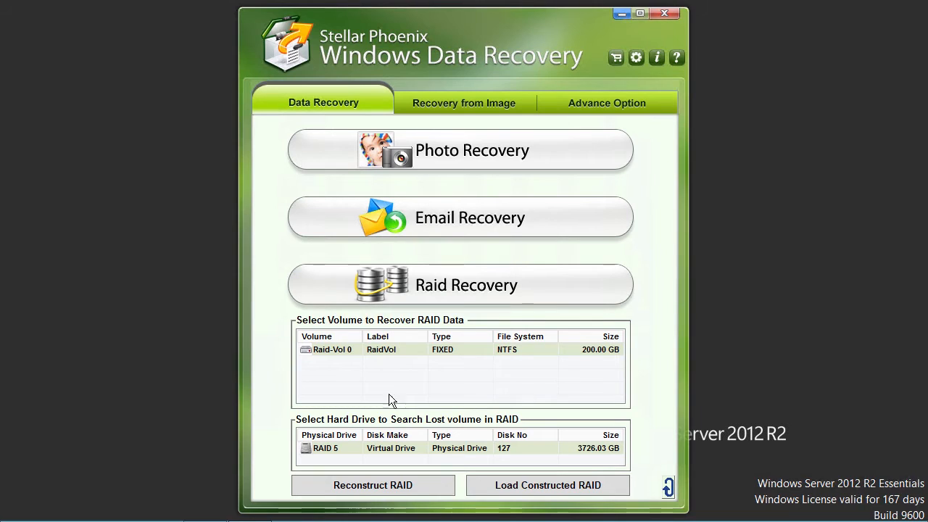
Step: Choose Raid-Vol 0, the 200 GB NTFS volume, to reveal its recovery modes
{"action": "left_click", "coordinate": [332, 348]}
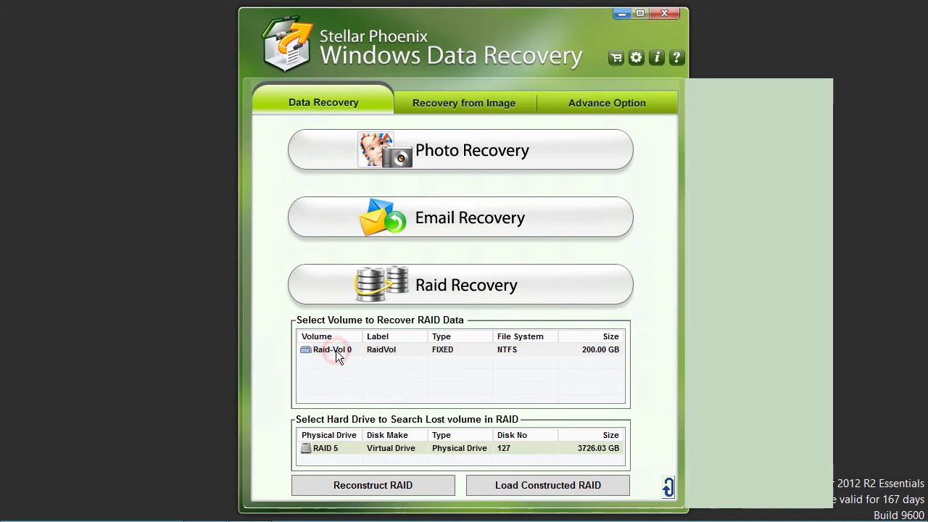
{"action": "left_click", "coordinate": [332, 349]}
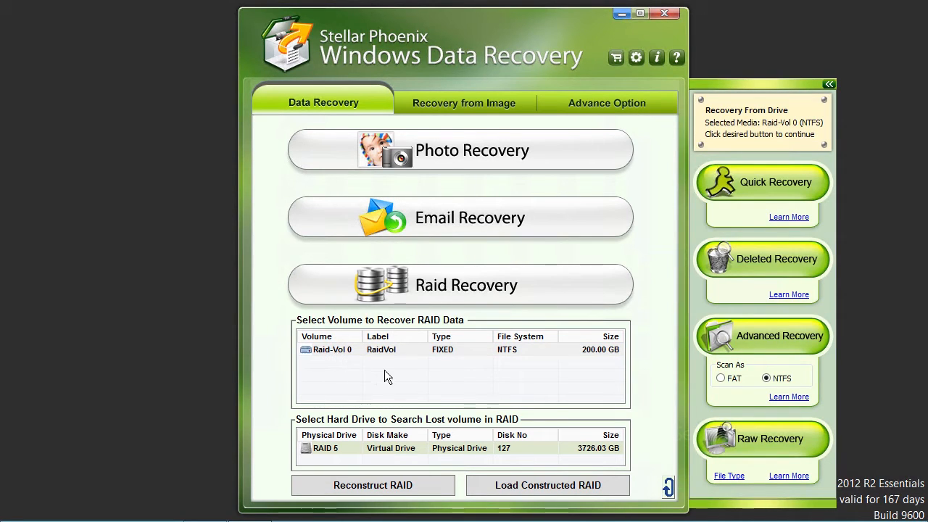
{"action": "mouse_move", "coordinate": [591, 393]}
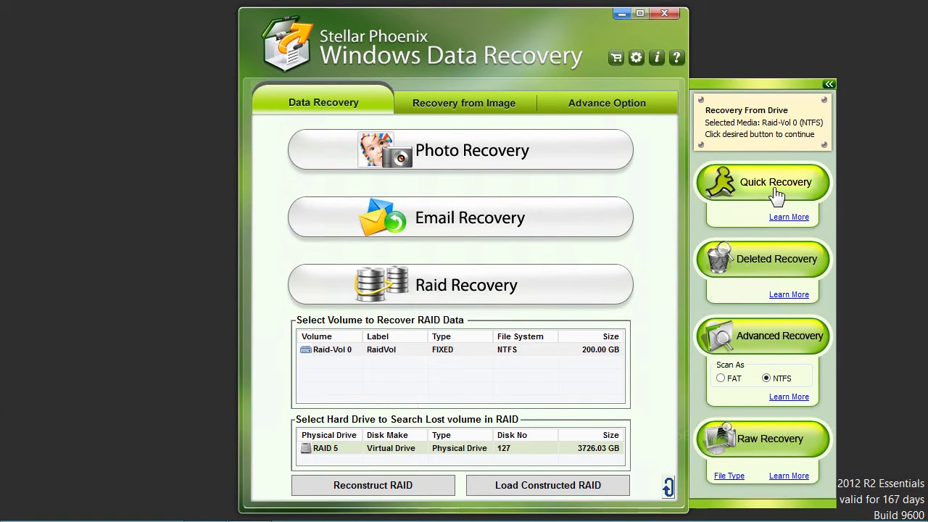
{"action": "mouse_move", "coordinate": [826, 185]}
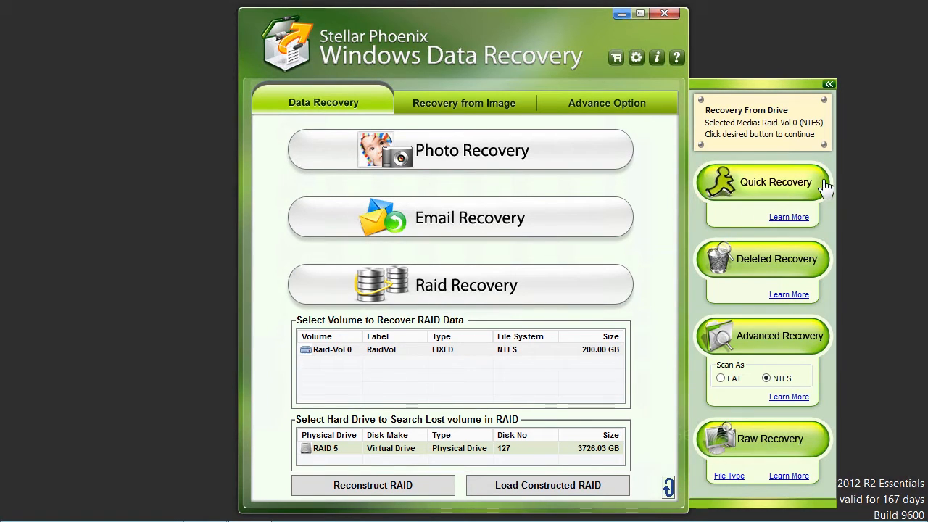
{"action": "mouse_move", "coordinate": [861, 202]}
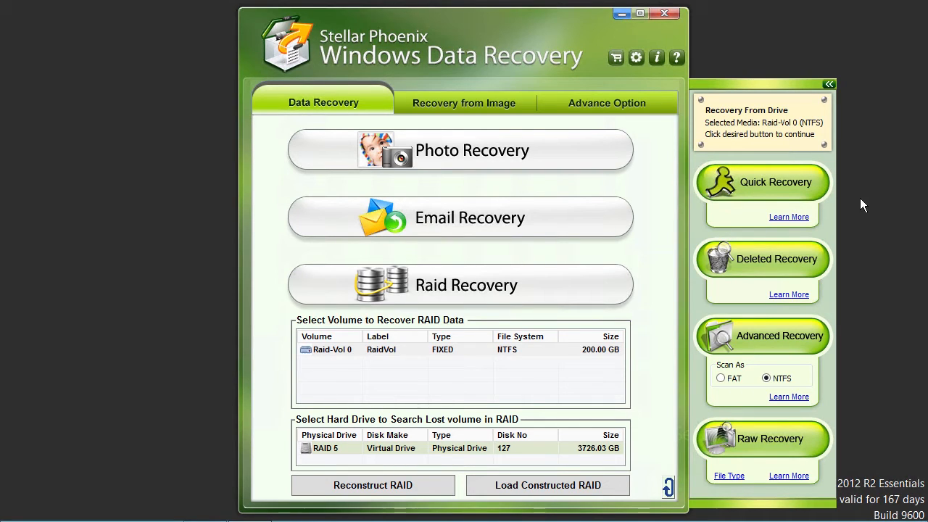
{"action": "mouse_move", "coordinate": [835, 272]}
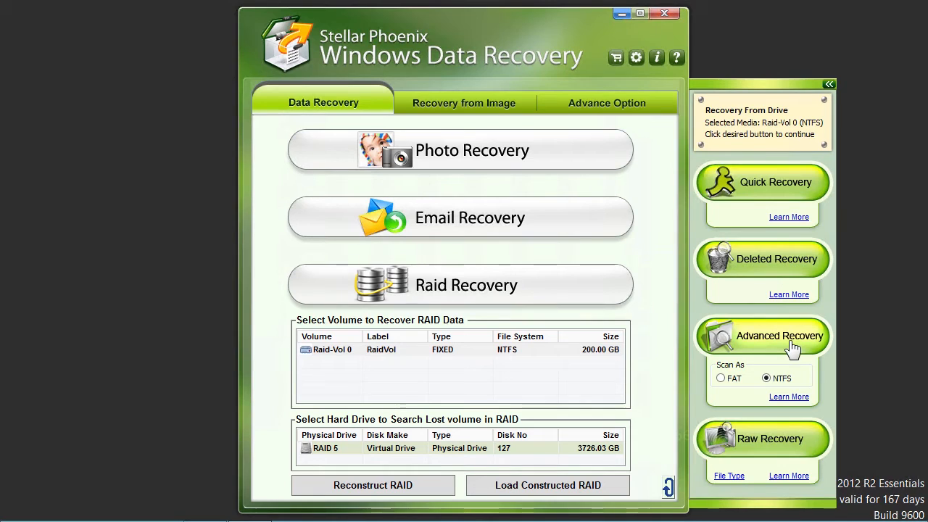
{"action": "mouse_move", "coordinate": [786, 451]}
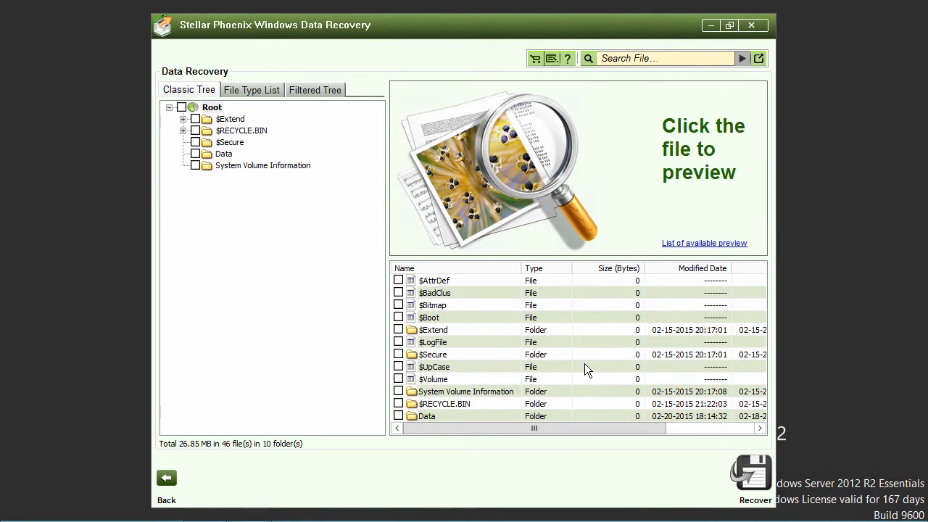
{"action": "mouse_move", "coordinate": [511, 405]}
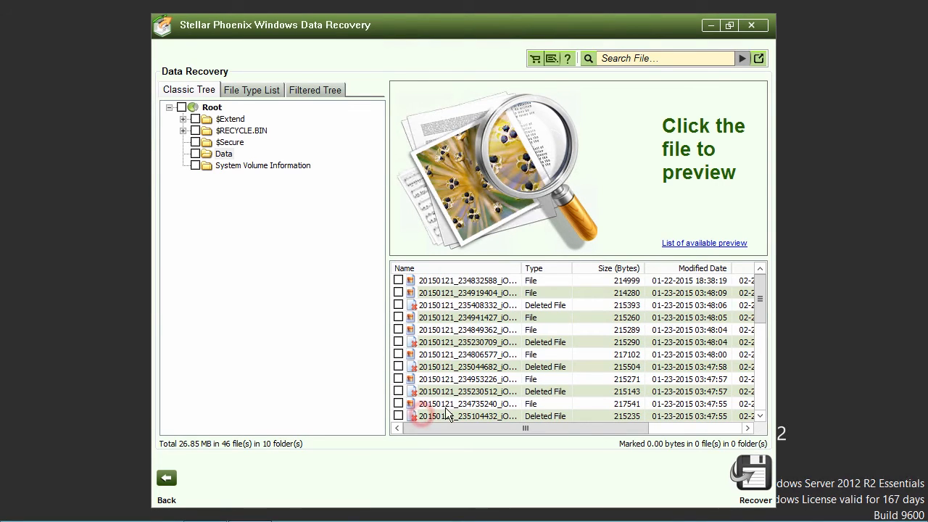
Step: Preview two found photos, then tick the Data folder (33 files, 6.79 MB) for recovery
{"action": "left_click", "coordinate": [467, 281]}
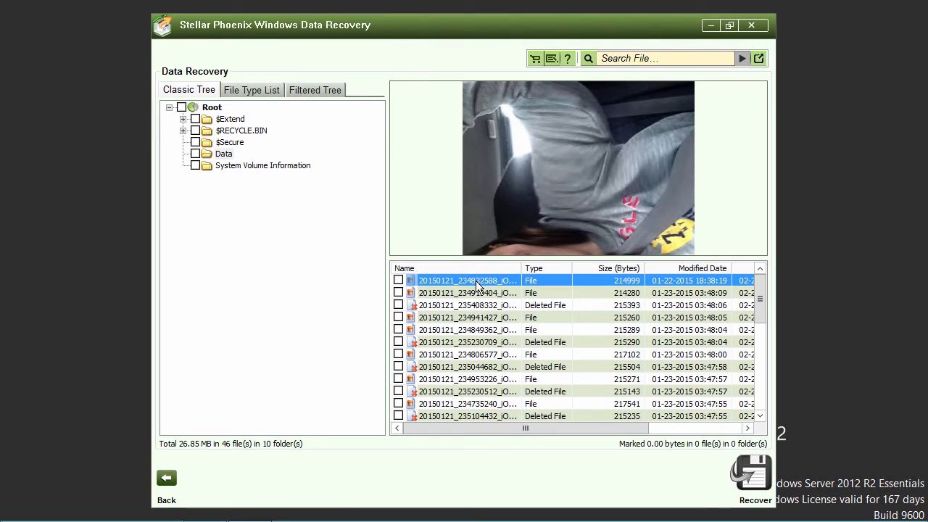
{"action": "left_click", "coordinate": [467, 318]}
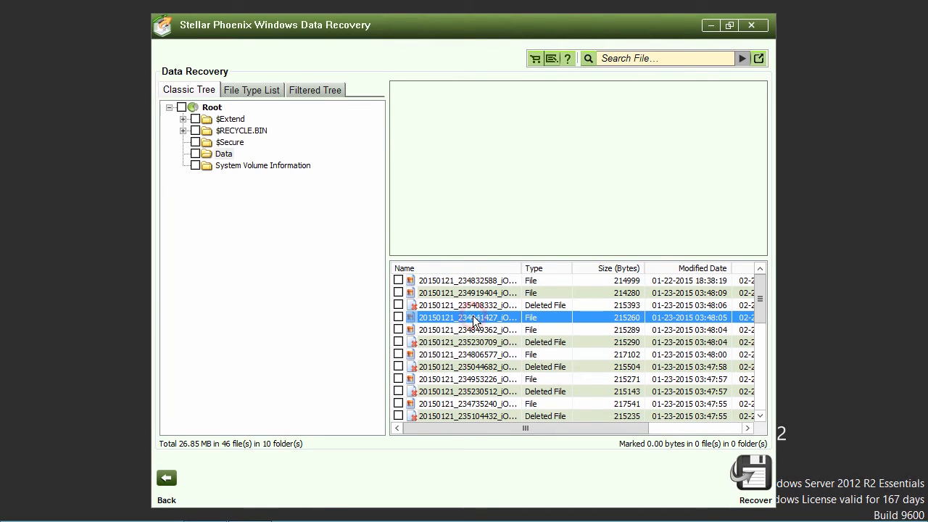
{"action": "left_click", "coordinate": [467, 316]}
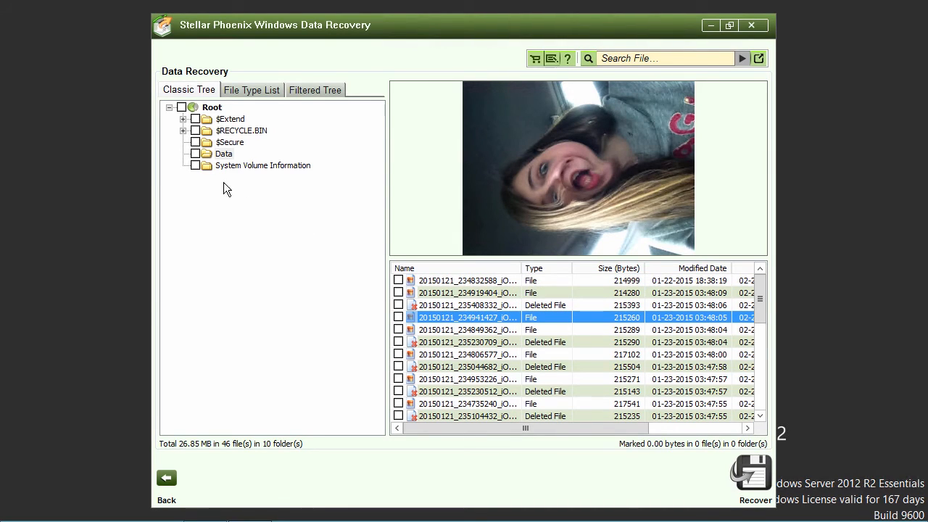
{"action": "left_click", "coordinate": [224, 154]}
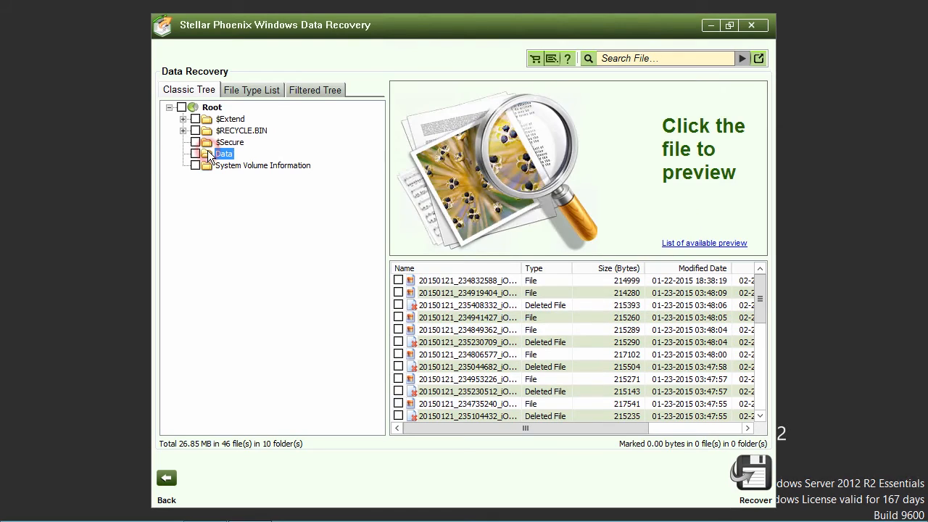
{"action": "left_click", "coordinate": [195, 154]}
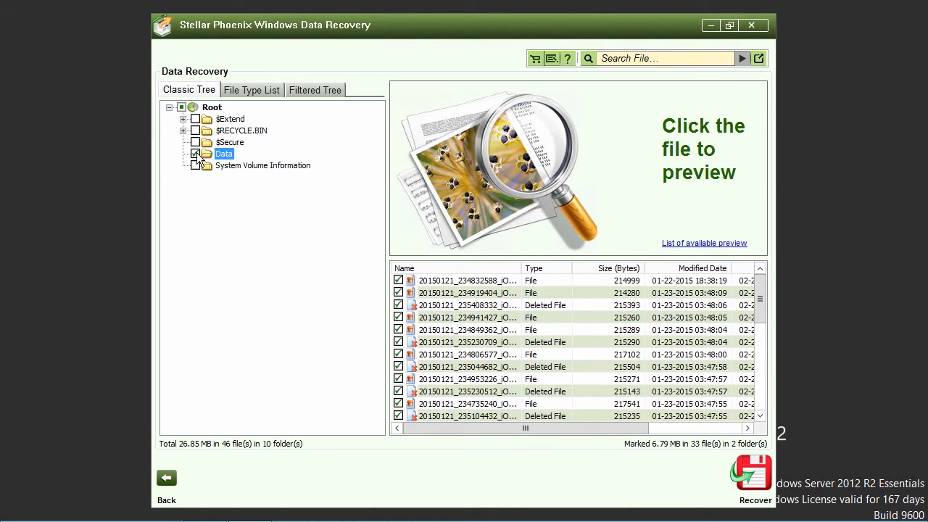
Step: Untick Data, browse the File Type List and Filtered Tree views, and return to Classic Tree
{"action": "left_click", "coordinate": [194, 154]}
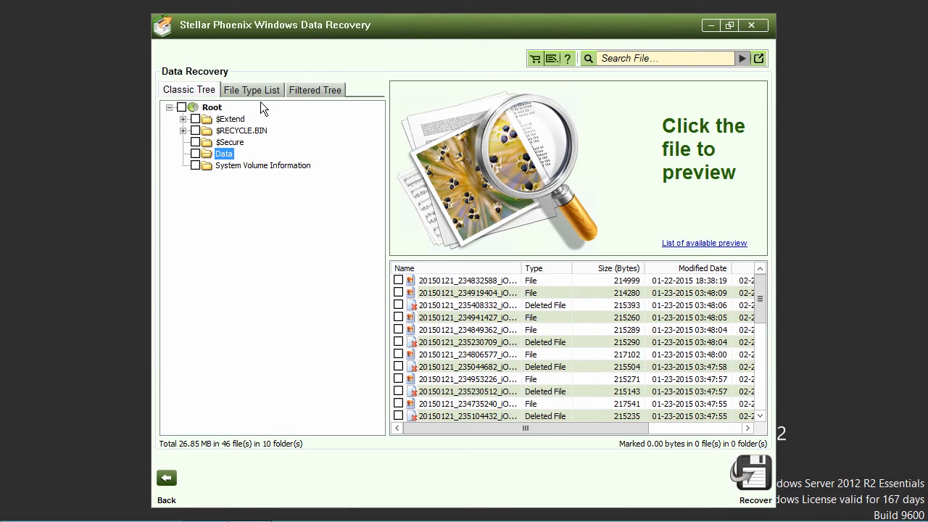
{"action": "left_click", "coordinate": [251, 90]}
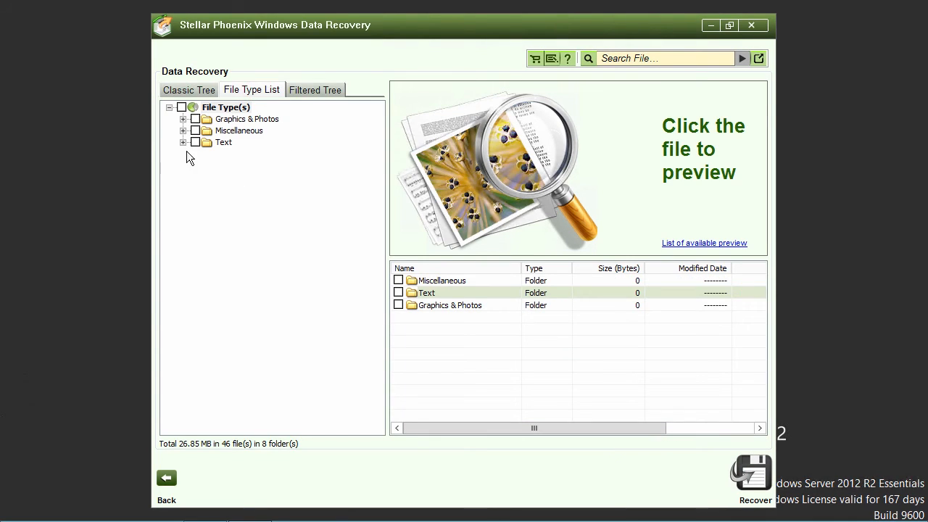
{"action": "left_click", "coordinate": [194, 119]}
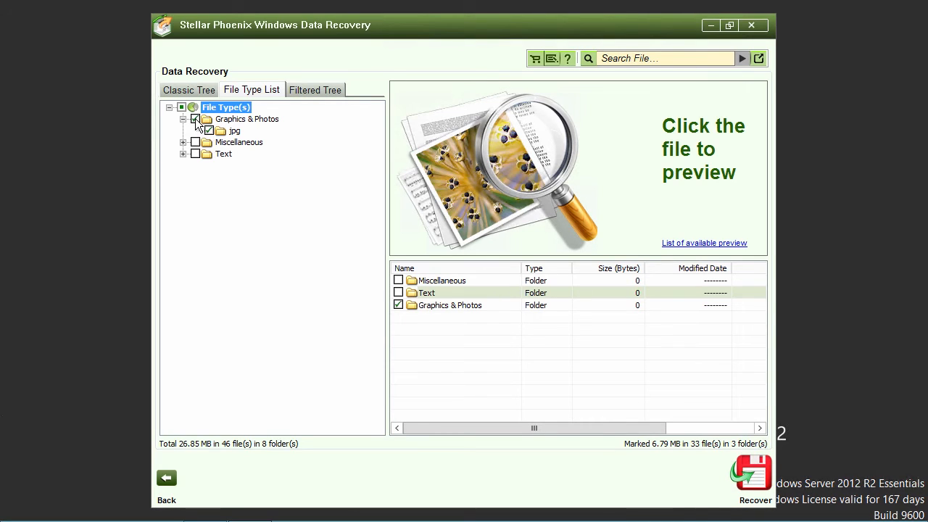
{"action": "left_click", "coordinate": [315, 90]}
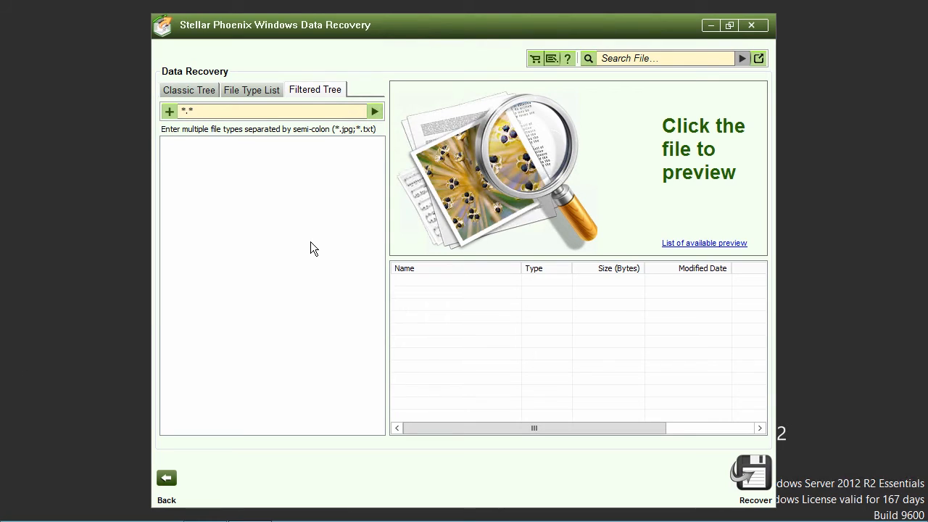
{"action": "mouse_move", "coordinate": [294, 236]}
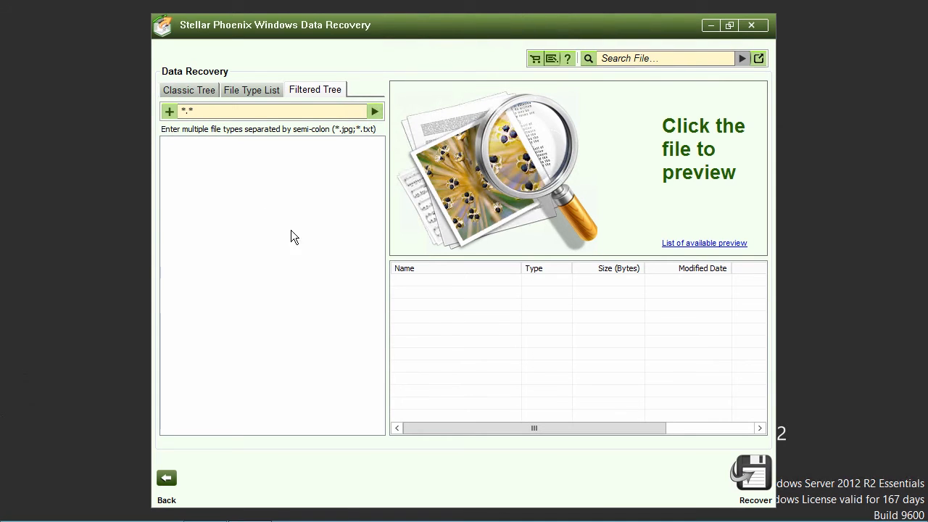
{"action": "left_click", "coordinate": [189, 90]}
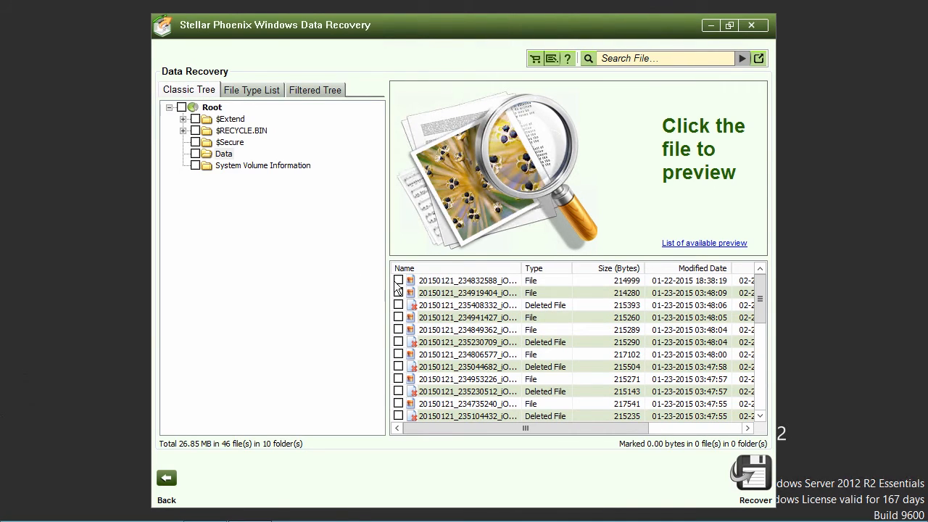
Step: Mark the first two photos (419.22 KB) and start Recover to reach Choose Destination
{"action": "left_click", "coordinate": [397, 281]}
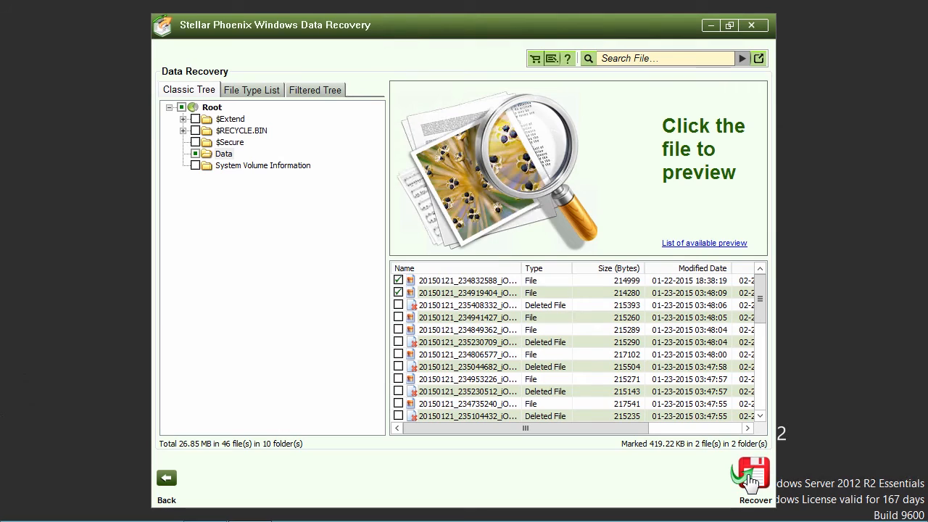
{"action": "left_click", "coordinate": [751, 472]}
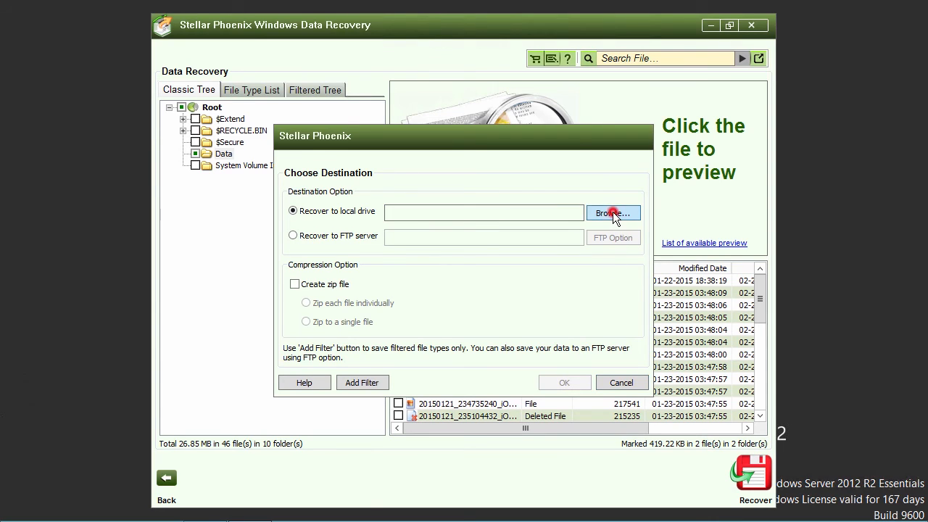
Step: Set Local Disk (C:) as the destination and confirm recovery despite the same-drive warning
{"action": "left_click", "coordinate": [612, 212]}
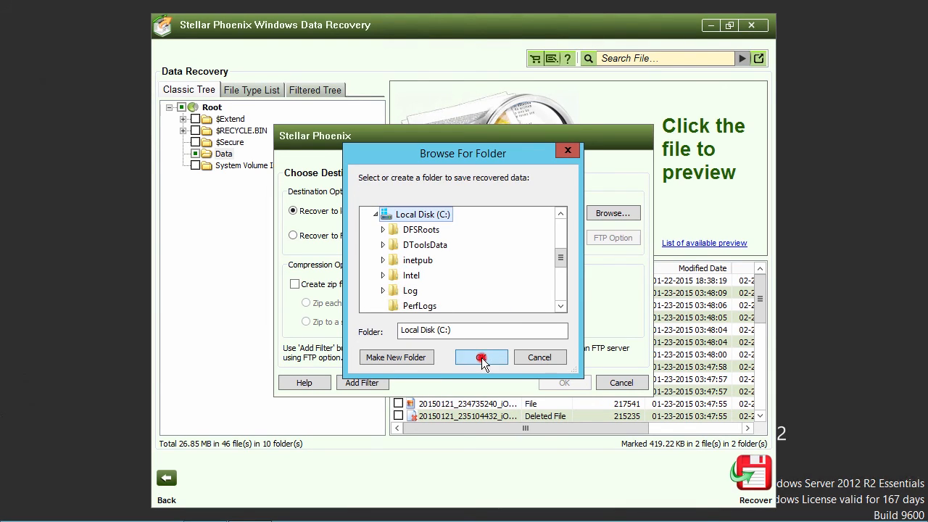
{"action": "left_click", "coordinate": [481, 357]}
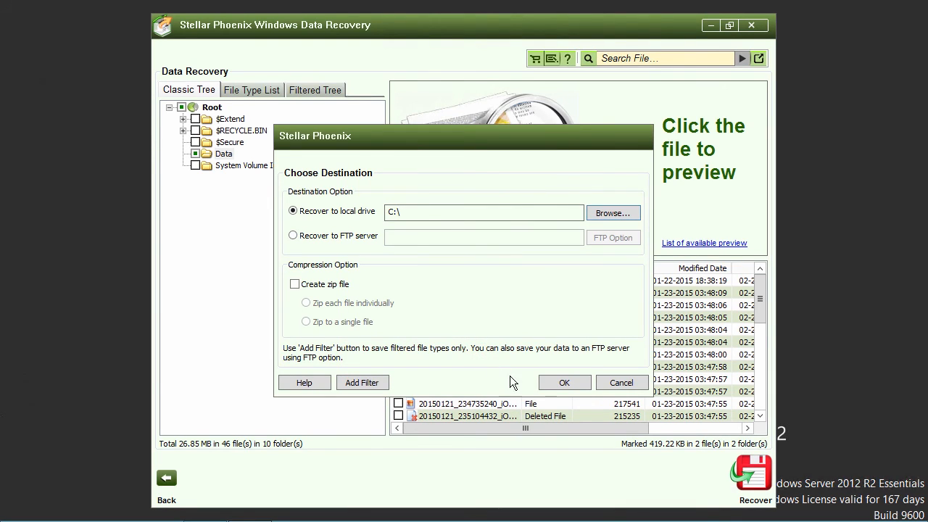
{"action": "left_click", "coordinate": [564, 382]}
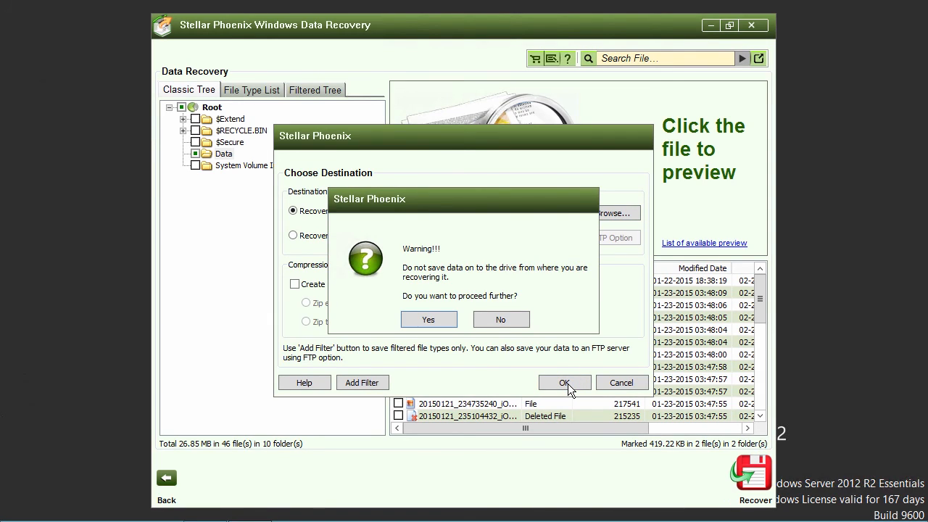
{"action": "mouse_move", "coordinate": [430, 321]}
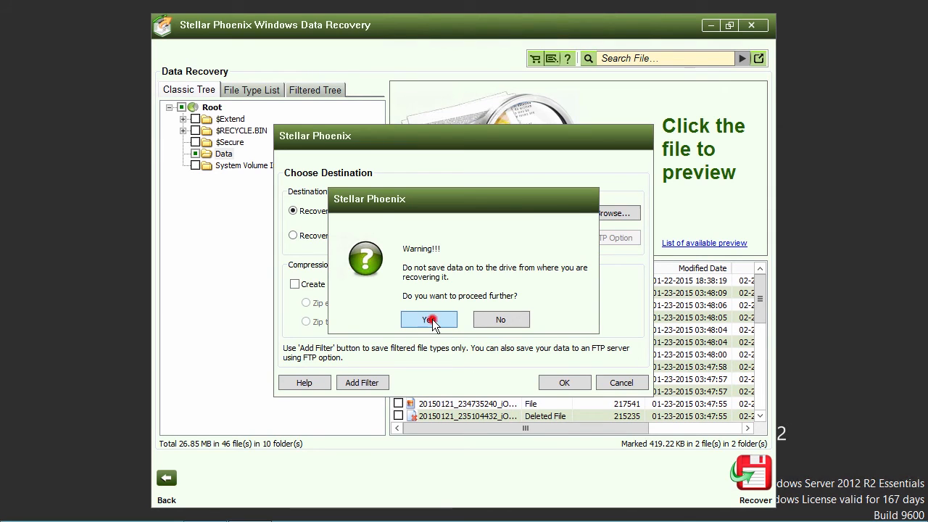
{"action": "left_click", "coordinate": [429, 320]}
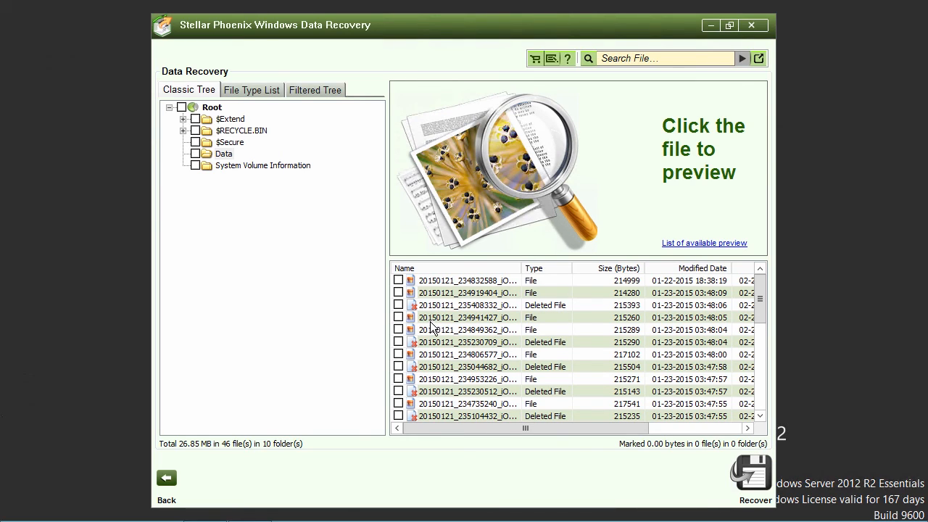
{"action": "mouse_move", "coordinate": [215, 506]}
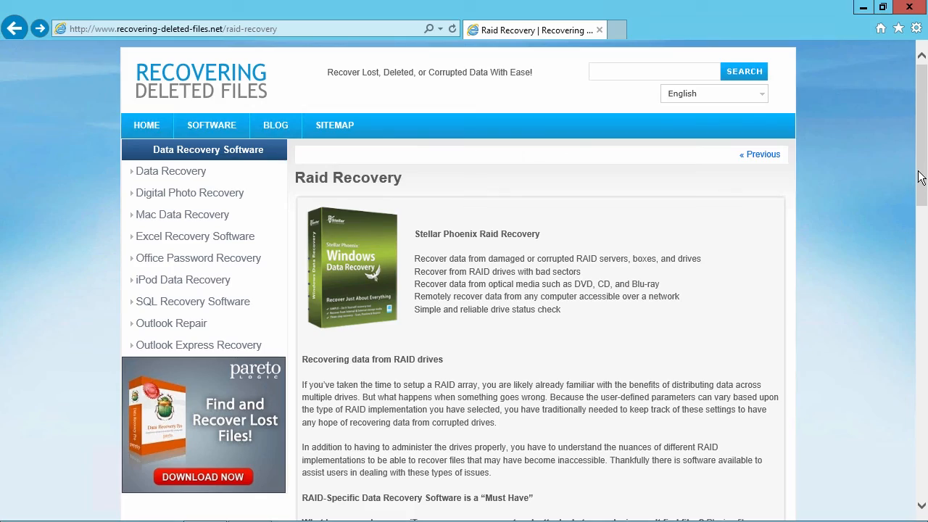
Step: Scroll the Raid Recovery page down to its feature list and Download link
{"action": "scroll", "scroll_direction": "down", "scroll_amount": 3}
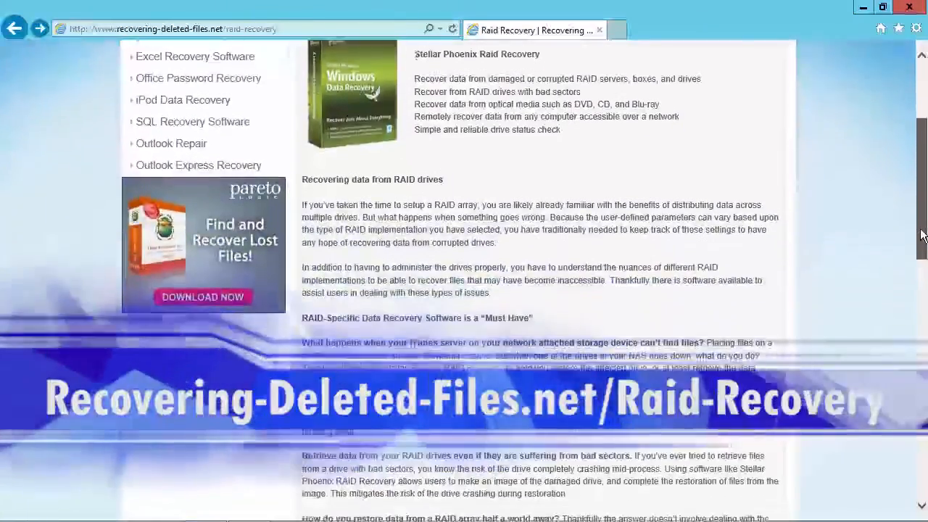
{"action": "scroll", "scroll_direction": "down", "scroll_amount": 3}
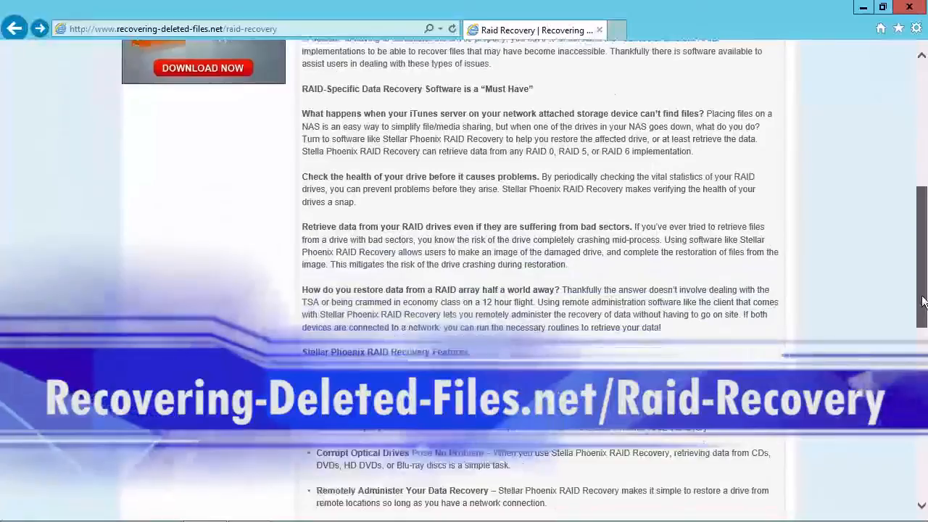
{"action": "scroll", "scroll_direction": "down", "scroll_amount": 3}
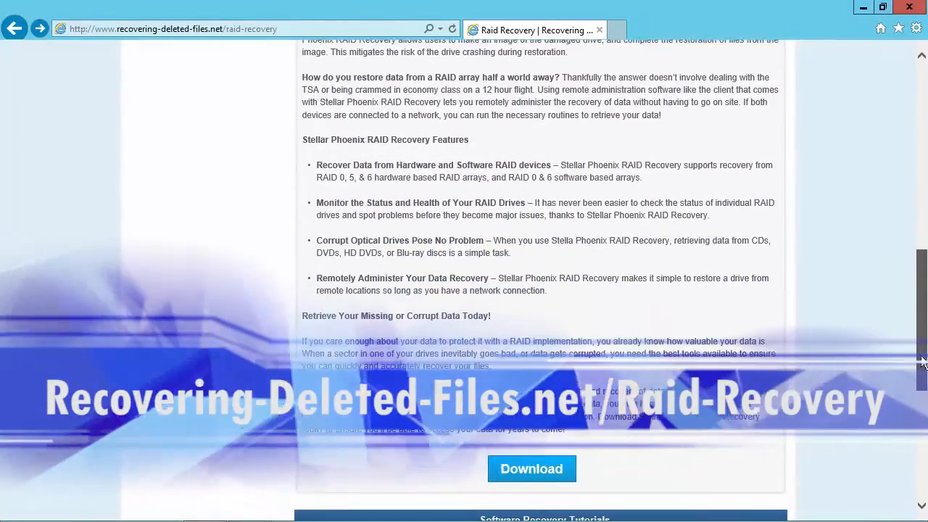